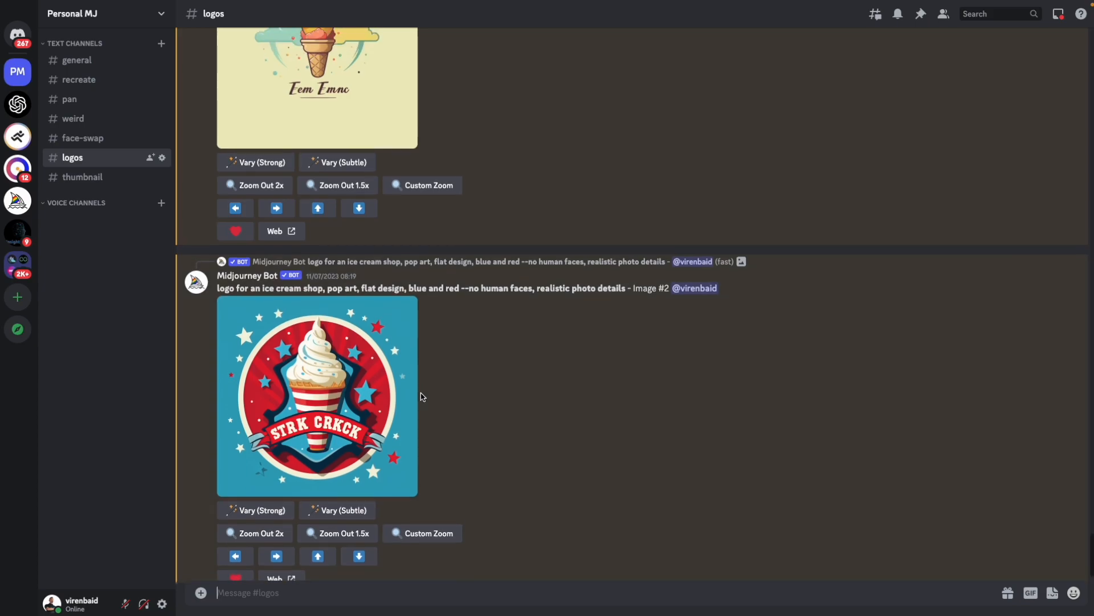
- Ask ChatGPT for YouTube thumbnail ideas on creating logos with AI, with Midjourney prompts
{"action": "scroll", "scroll_direction": "up", "scroll_amount": 3}
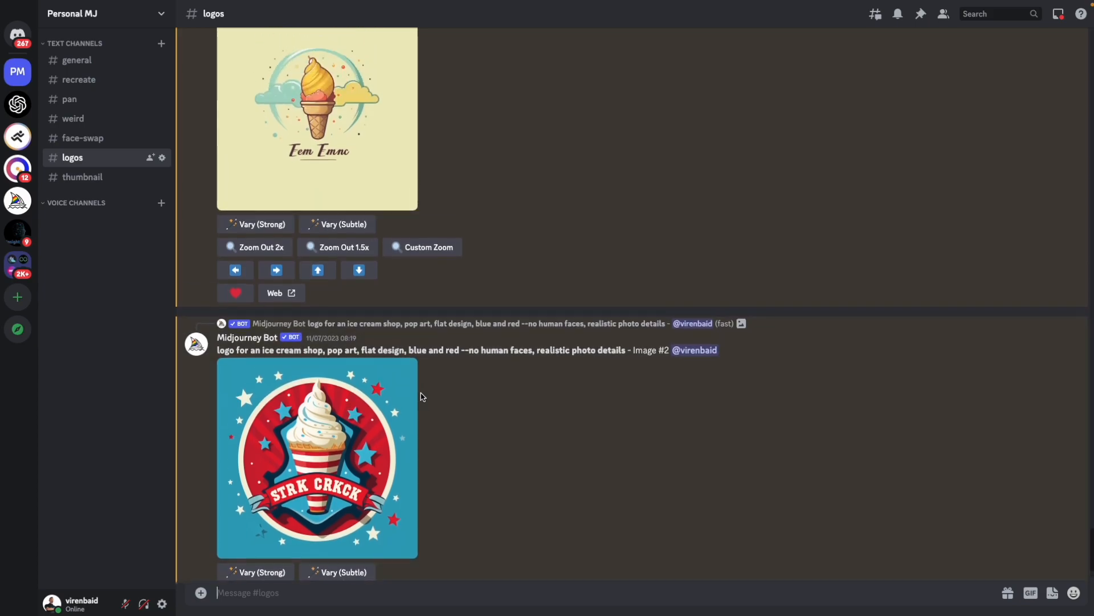
{"action": "scroll", "scroll_direction": "up", "scroll_amount": 3}
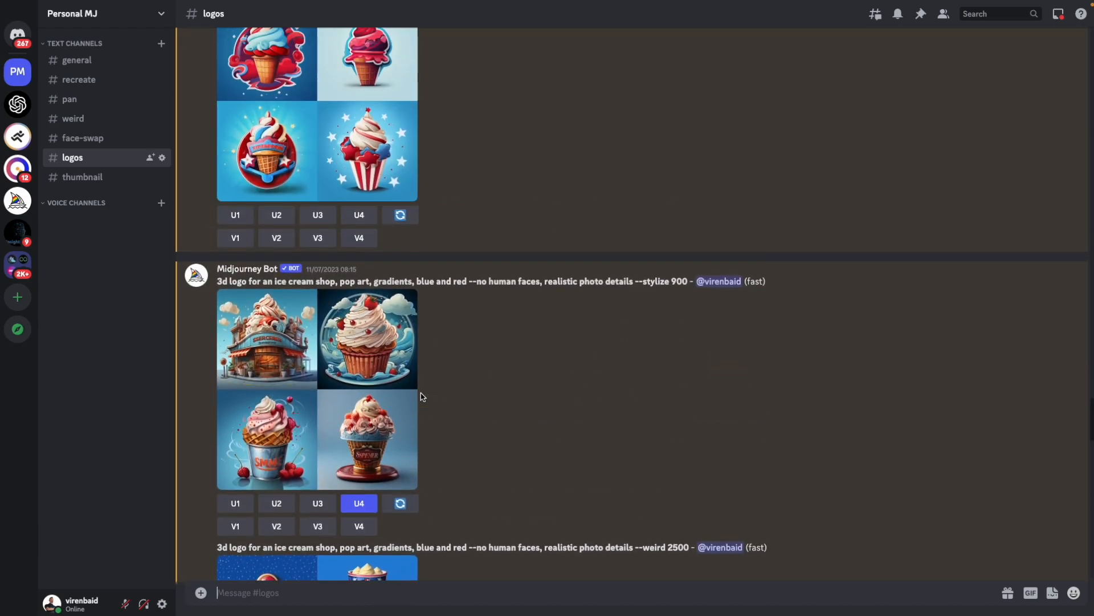
{"action": "scroll", "scroll_direction": "up", "scroll_amount": 3}
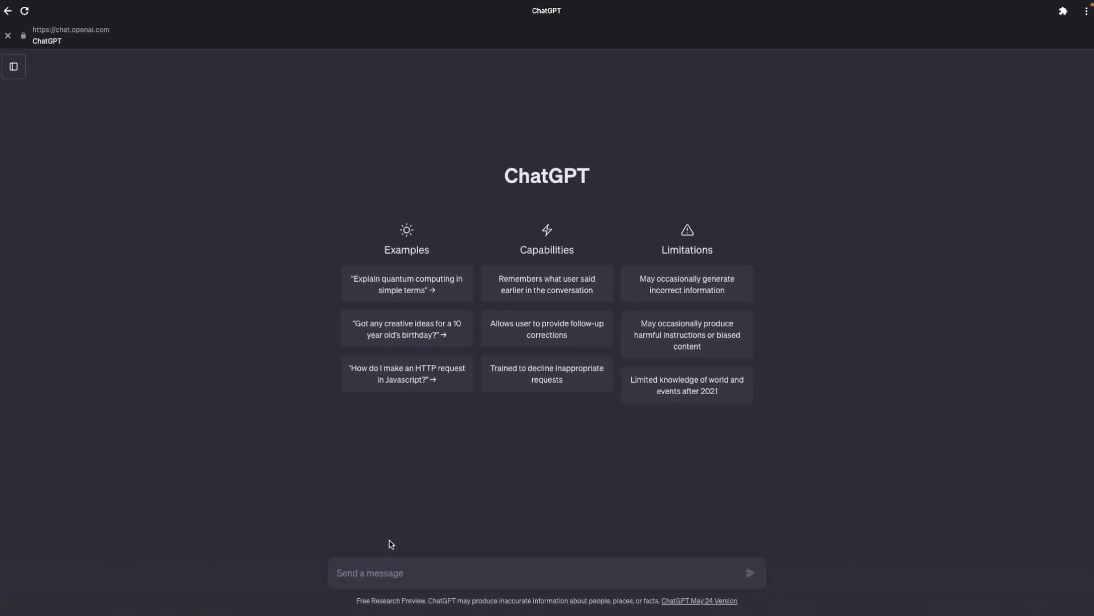
{"action": "left_click", "coordinate": [546, 572]}
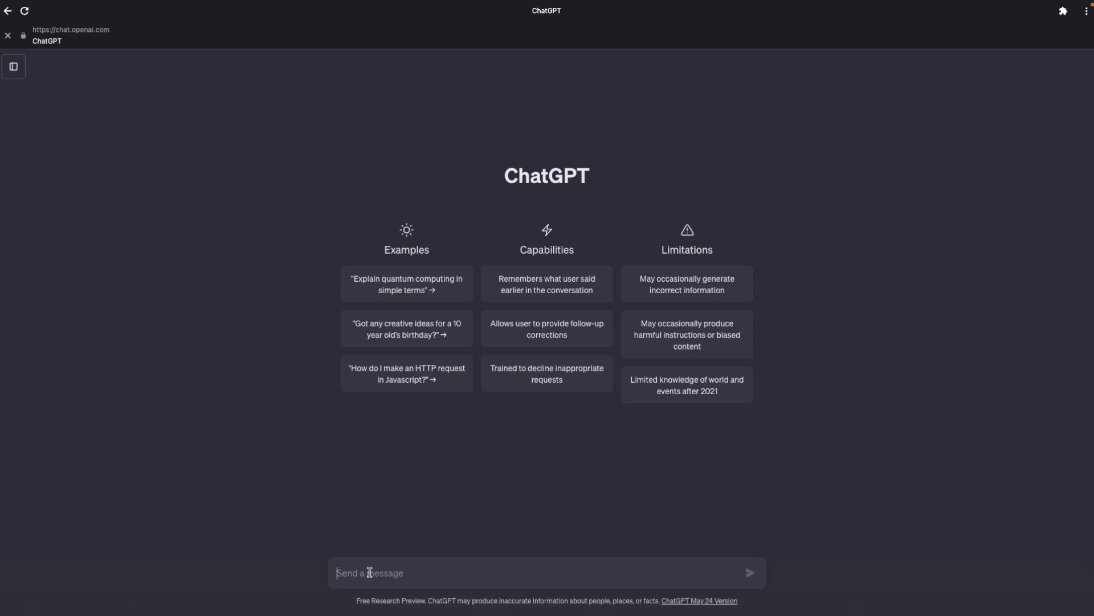
{"action": "type", "text": "give me ideas for a youtube thumbnail for a video which shows viewers how to create logos using AI tools like Midjourney. The thumbnail should be catchy."}
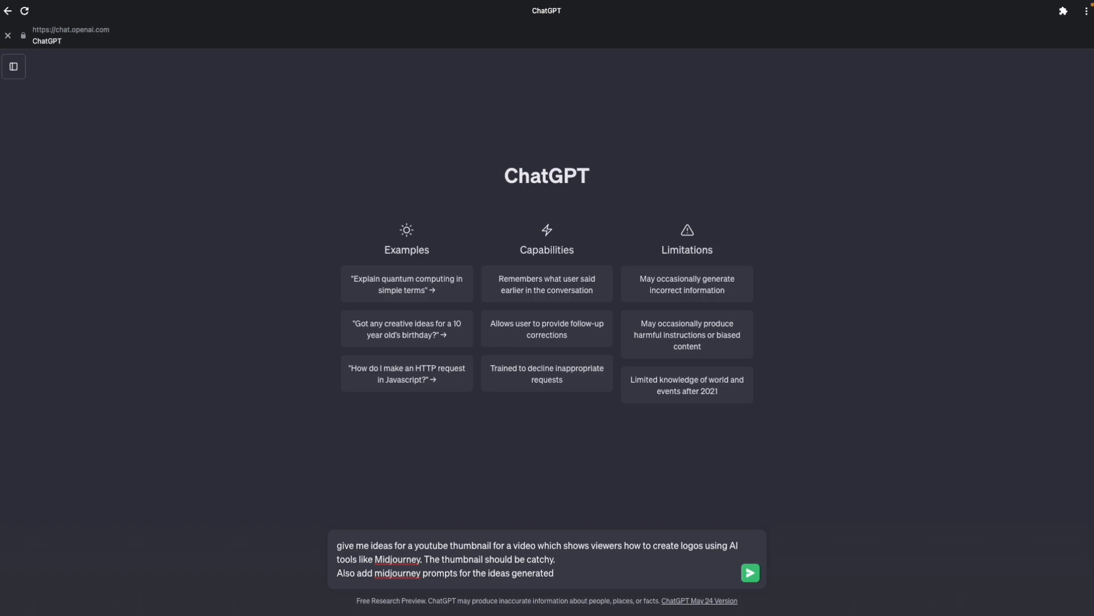
{"action": "left_click", "coordinate": [750, 573]}
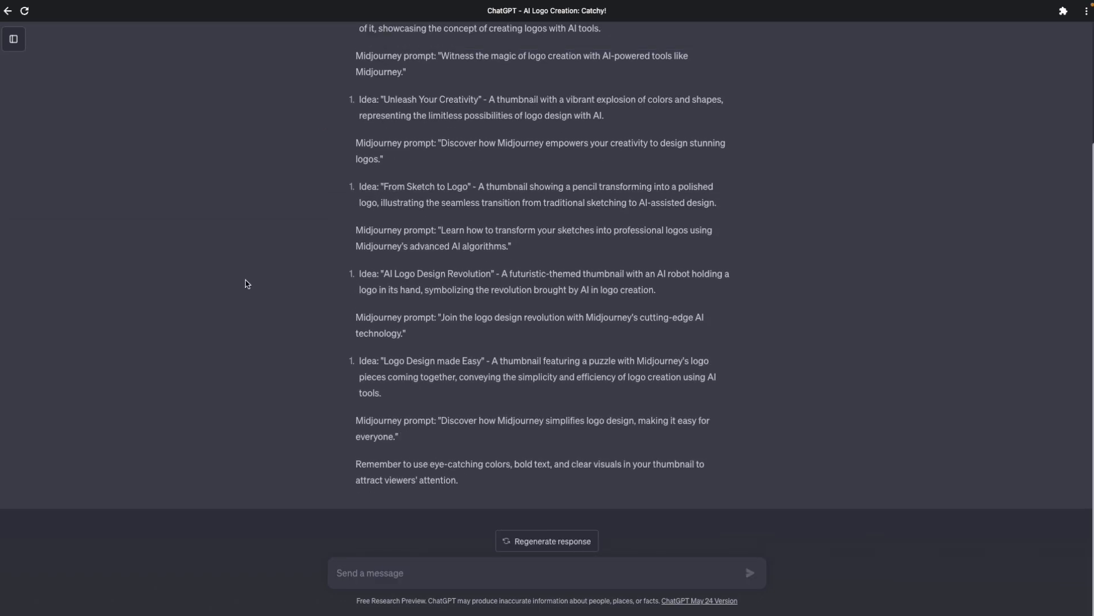
{"action": "scroll", "scroll_direction": "up", "scroll_amount": 3}
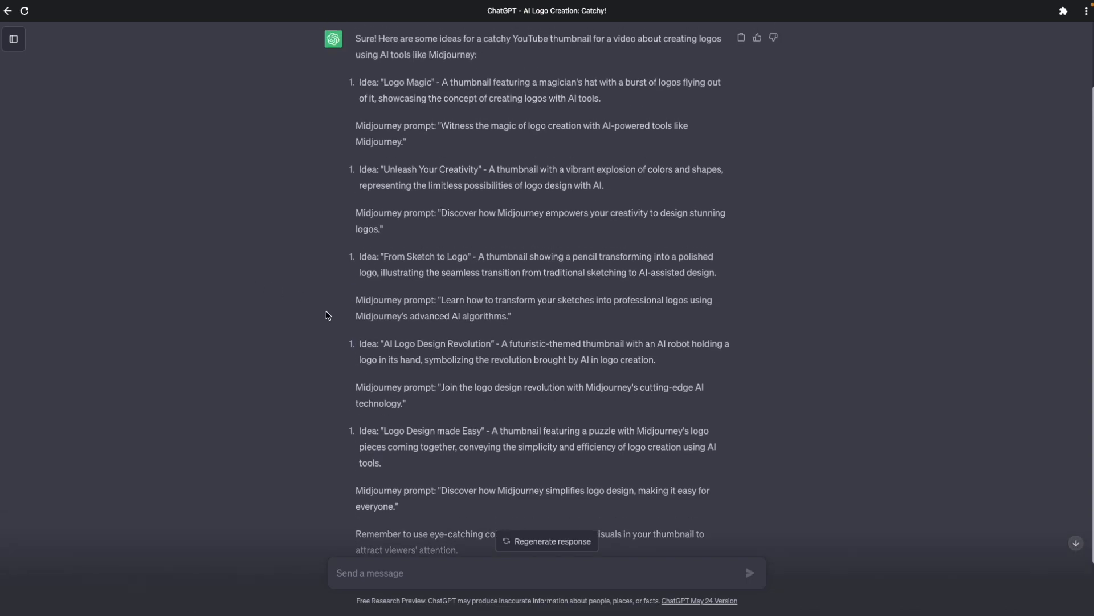
{"action": "mouse_move", "coordinate": [510, 276]}
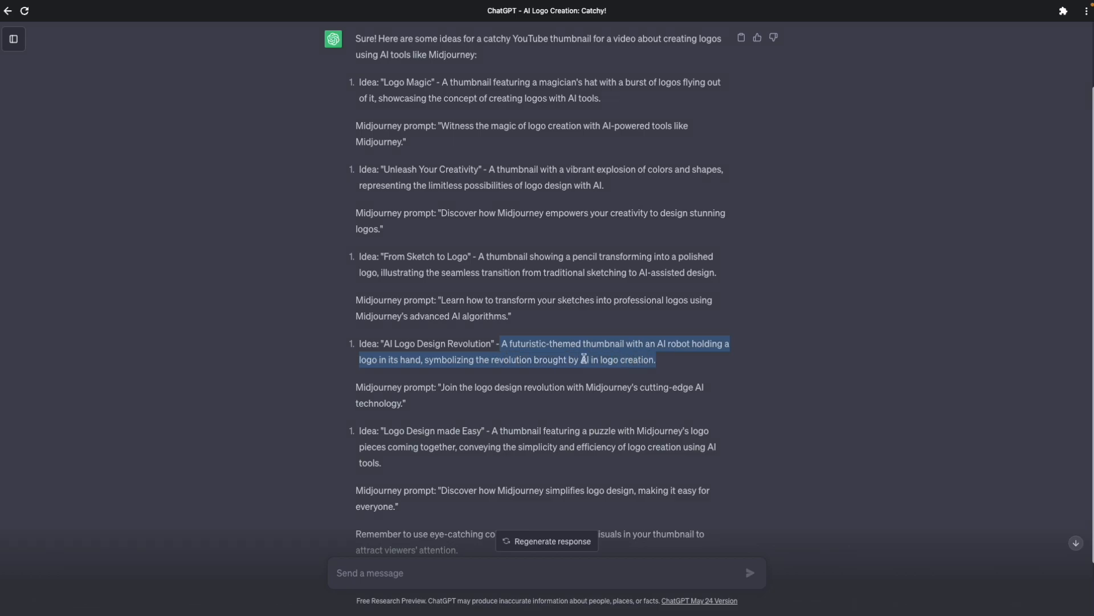
{"action": "scroll", "scroll_direction": "down", "scroll_amount": 3}
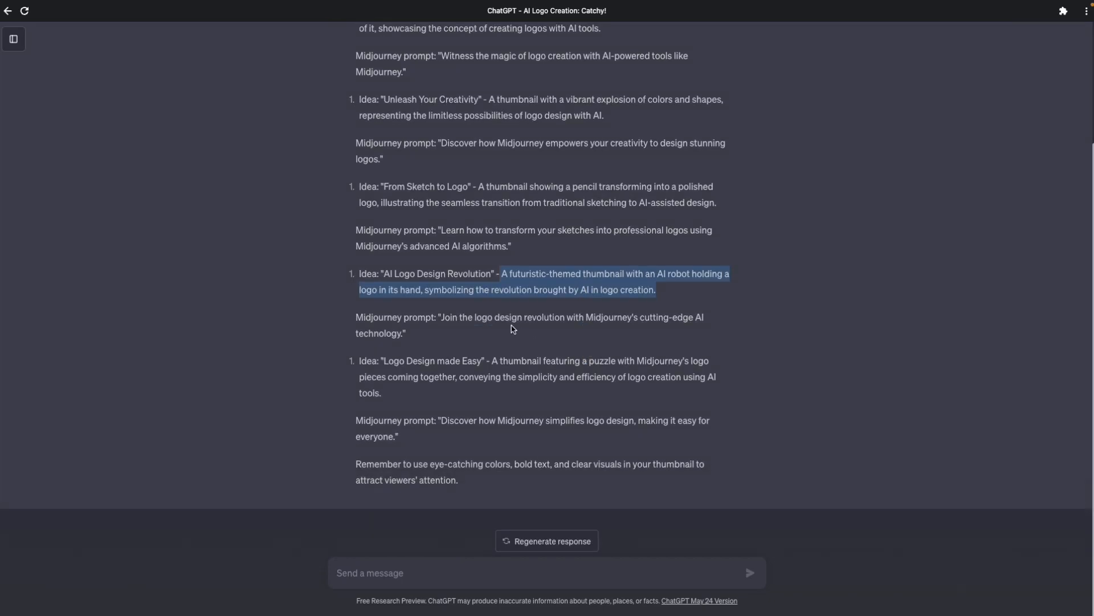
{"action": "left_click", "coordinate": [414, 572]}
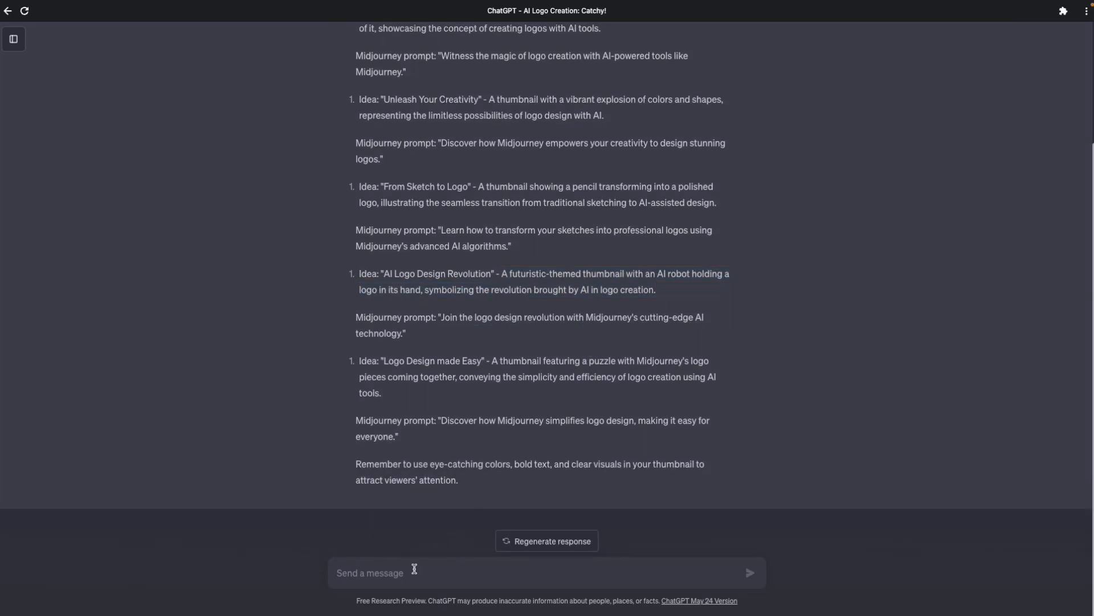
{"action": "mouse_move", "coordinate": [414, 521]}
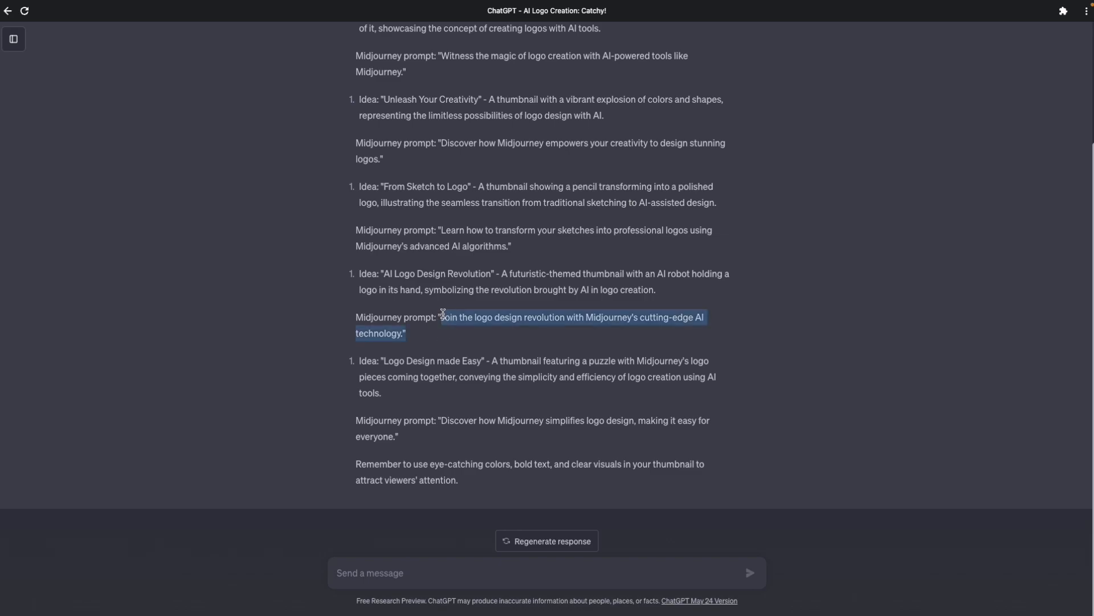
{"action": "left_click", "coordinate": [361, 572]}
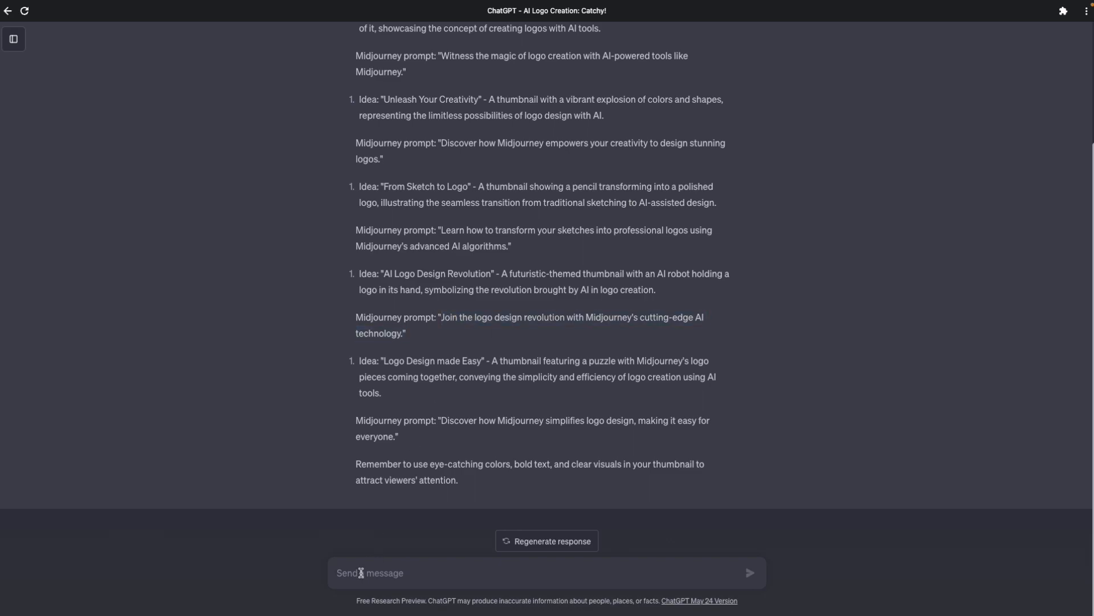
- Request a detailed Midjourney prompt for the futuristic robot thumbnail and select the description
{"action": "type", "text": "create a midjourney prompts for a youtube thumbnail  showA futuristic-themed thumbnail with an AI robot holding a logo in its hand, symbolizing the revolution brought by AI in logo creation."}
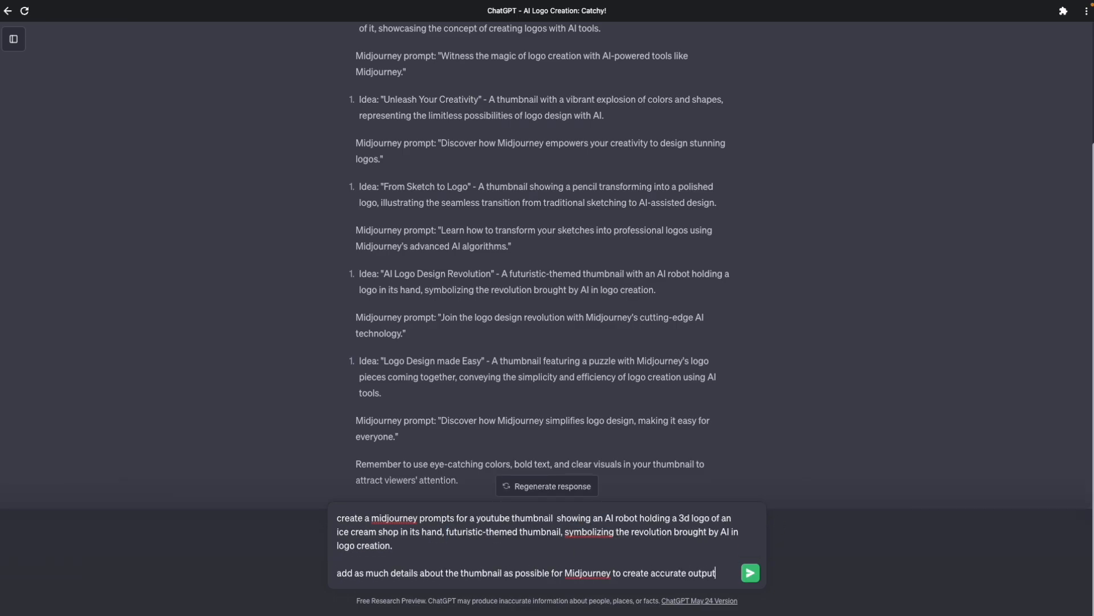
{"action": "mouse_move", "coordinate": [419, 529]}
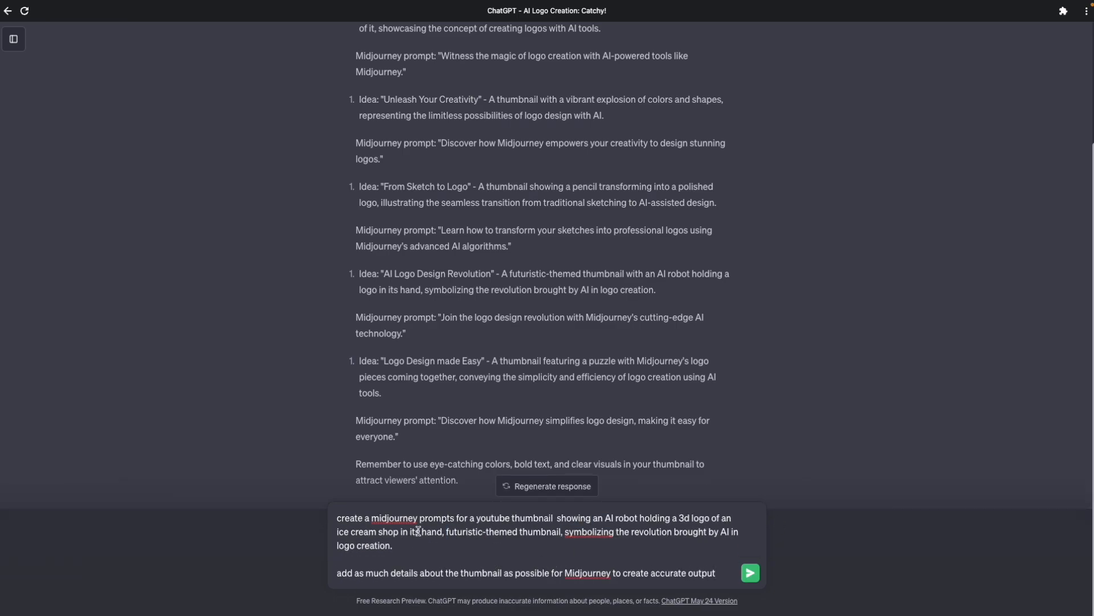
{"action": "mouse_move", "coordinate": [475, 543]}
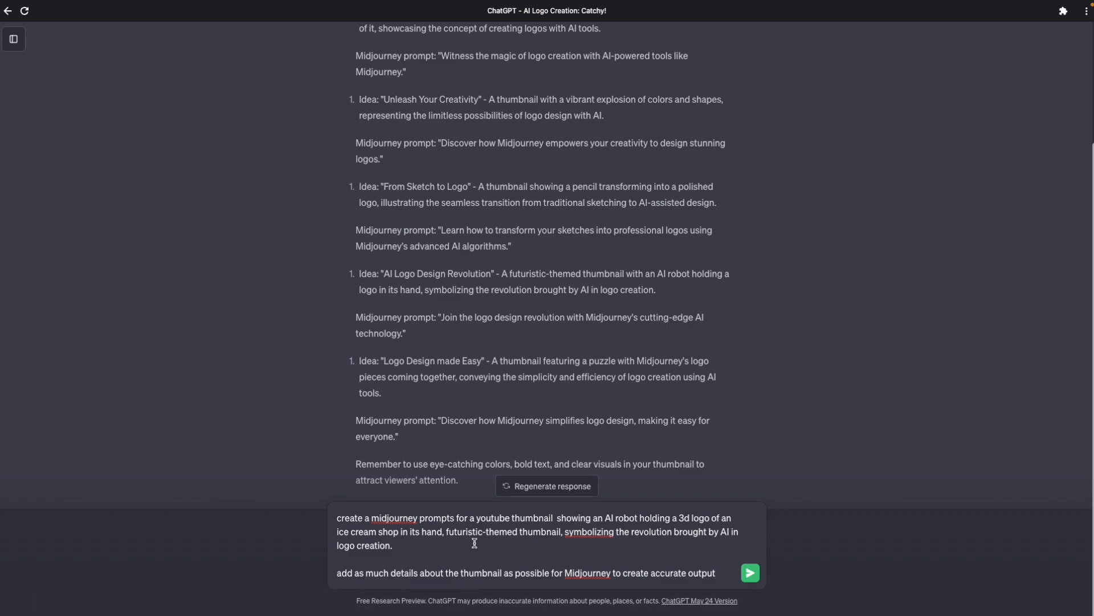
{"action": "mouse_move", "coordinate": [434, 597]}
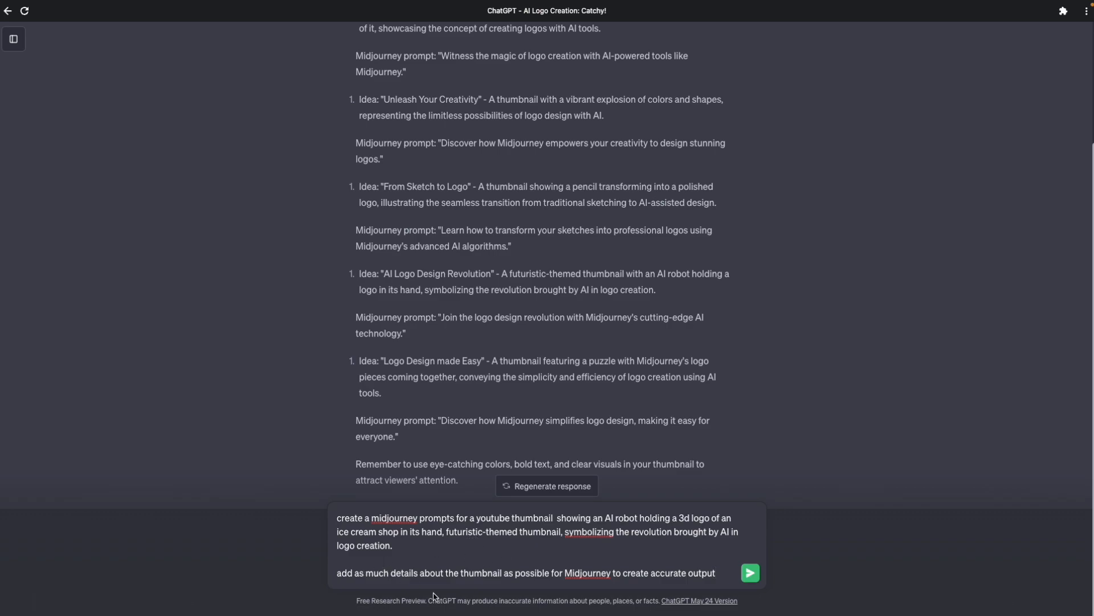
{"action": "left_click", "coordinate": [750, 572]}
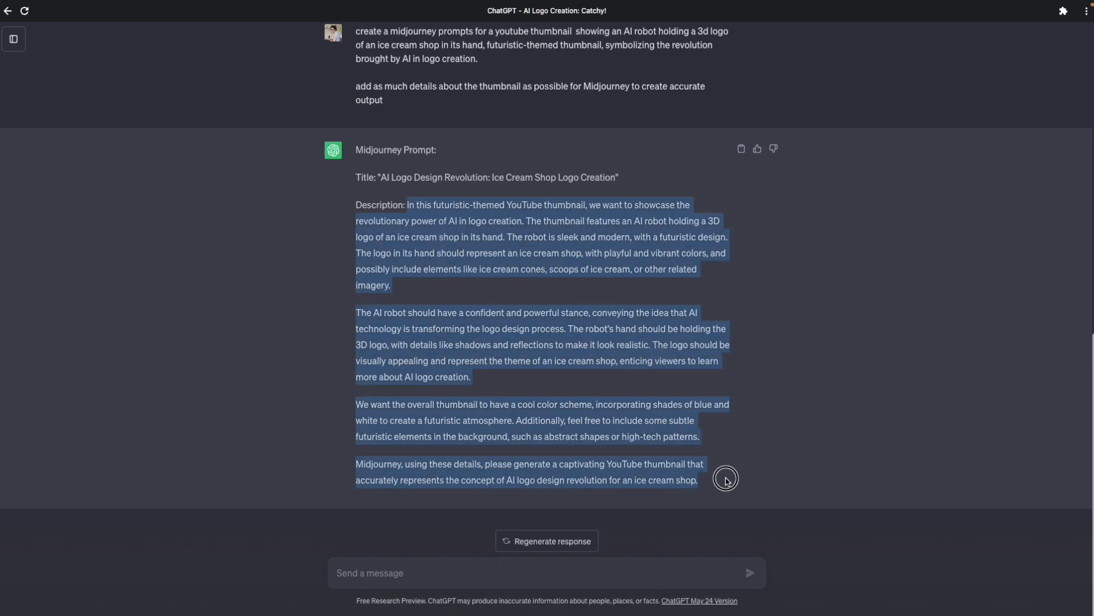
{"action": "left_click", "coordinate": [691, 441]}
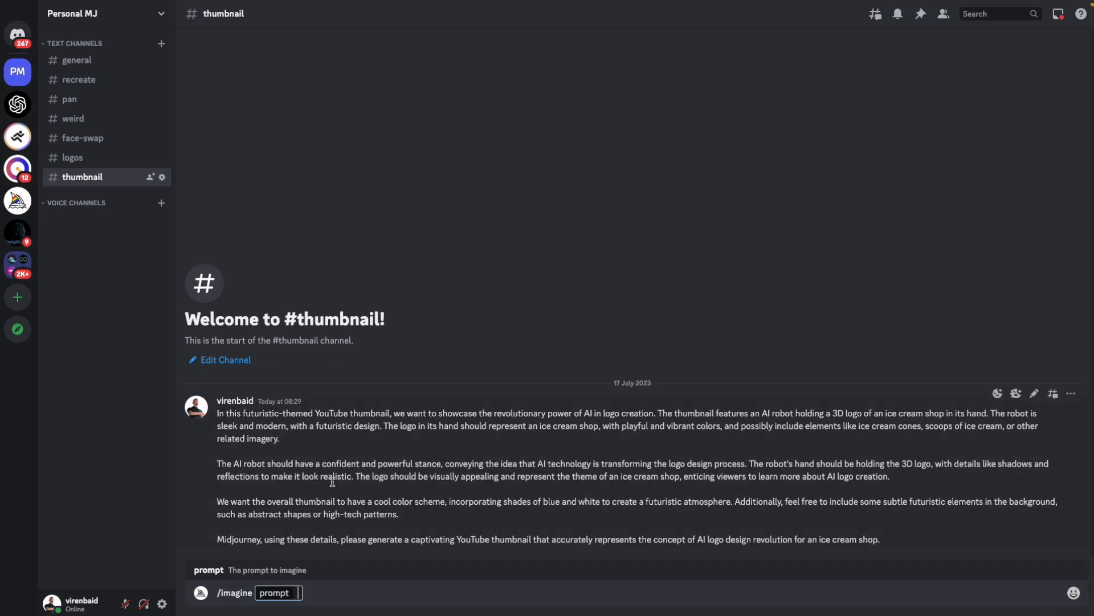
{"action": "mouse_move", "coordinate": [315, 415]}
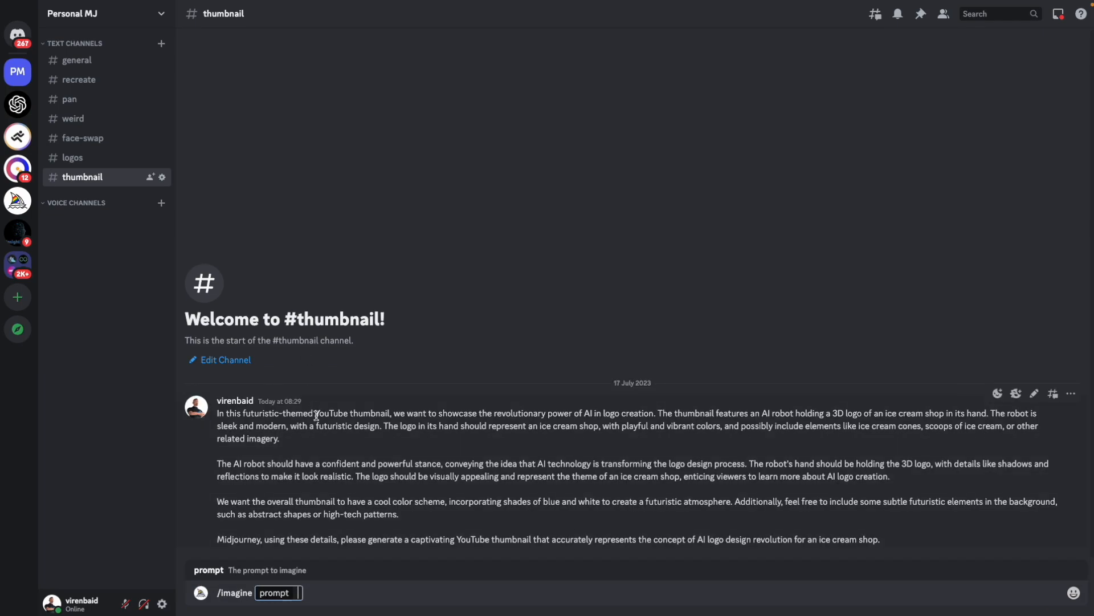
- Enter the /imagine prompt for a futuristic robot holding a 3D ice cream shop logo, --ar 16:9
{"action": "type", "text": "AI futuristic sleek modern robot holding a 3d logo of an ice cream shop, vibrant colors"}
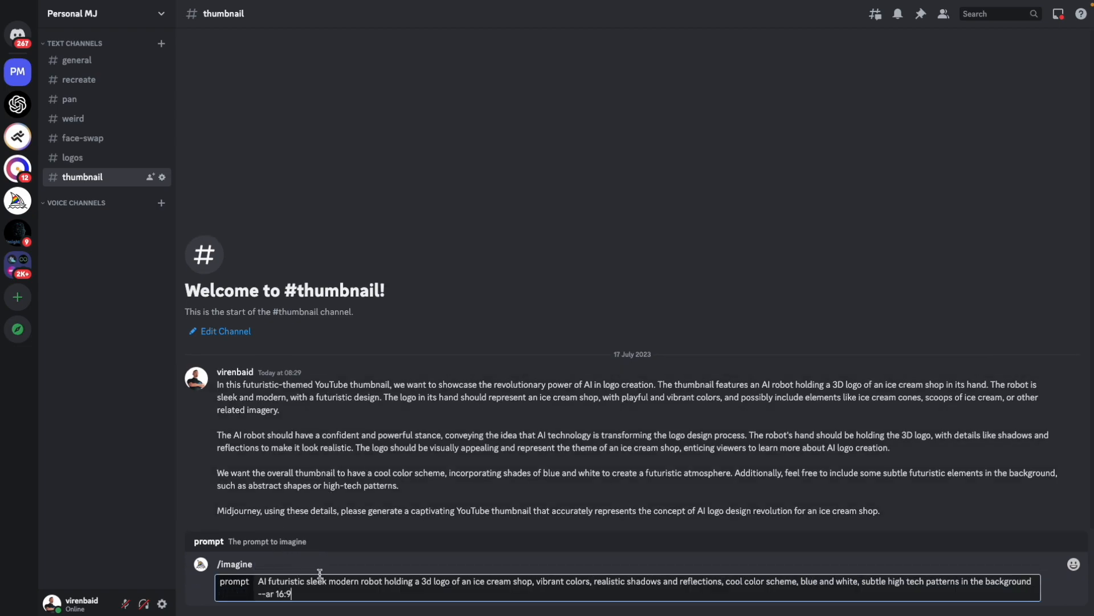
{"action": "mouse_move", "coordinate": [380, 582]}
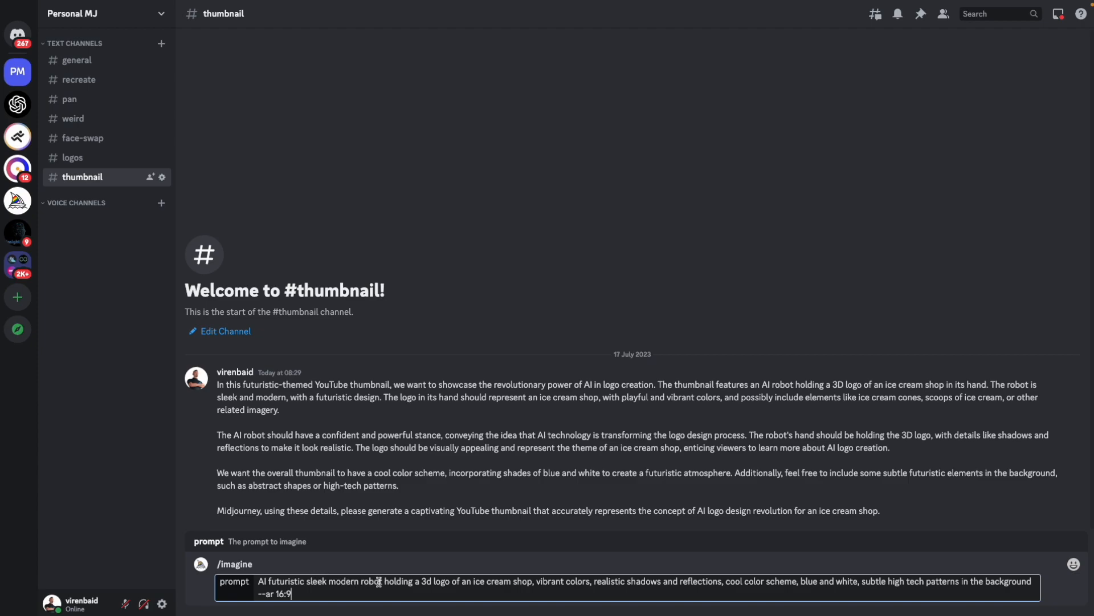
{"action": "mouse_move", "coordinate": [497, 578]}
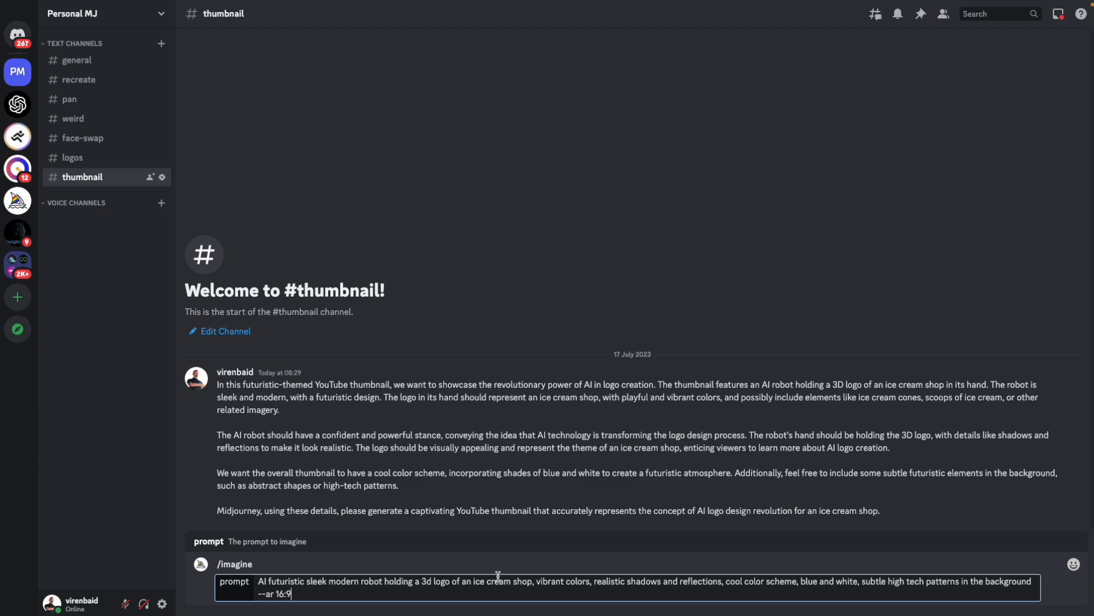
{"action": "mouse_move", "coordinate": [621, 585]}
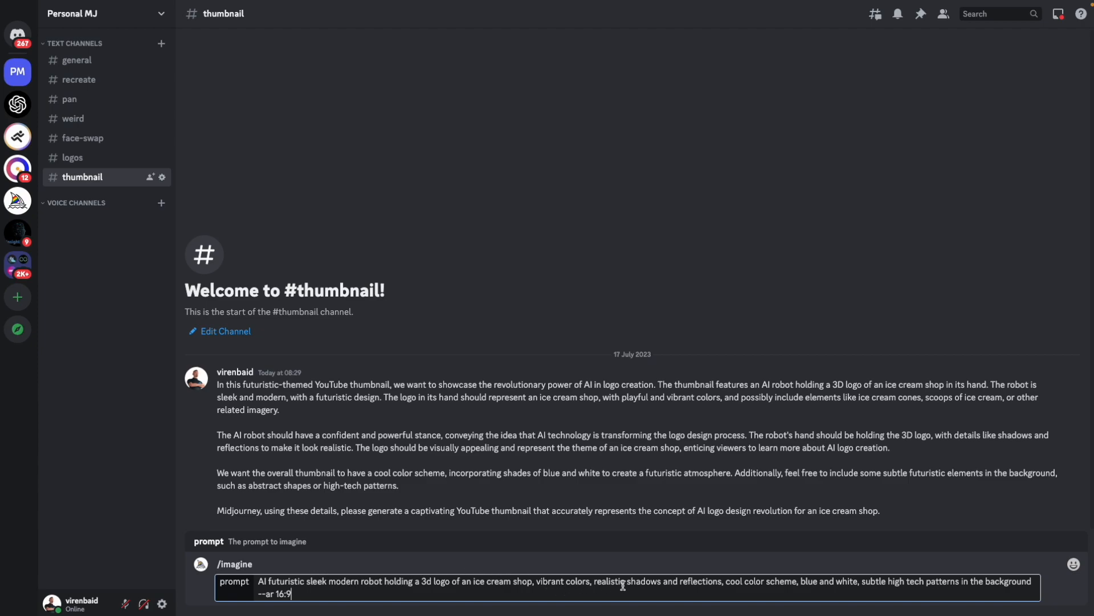
{"action": "mouse_move", "coordinate": [733, 595]}
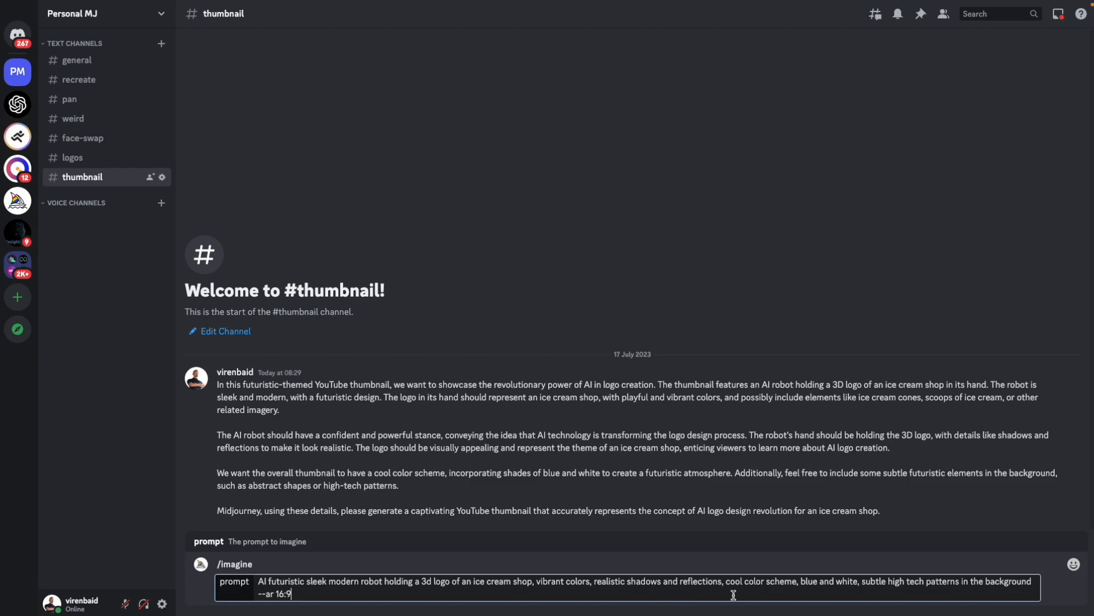
{"action": "mouse_move", "coordinate": [854, 595]}
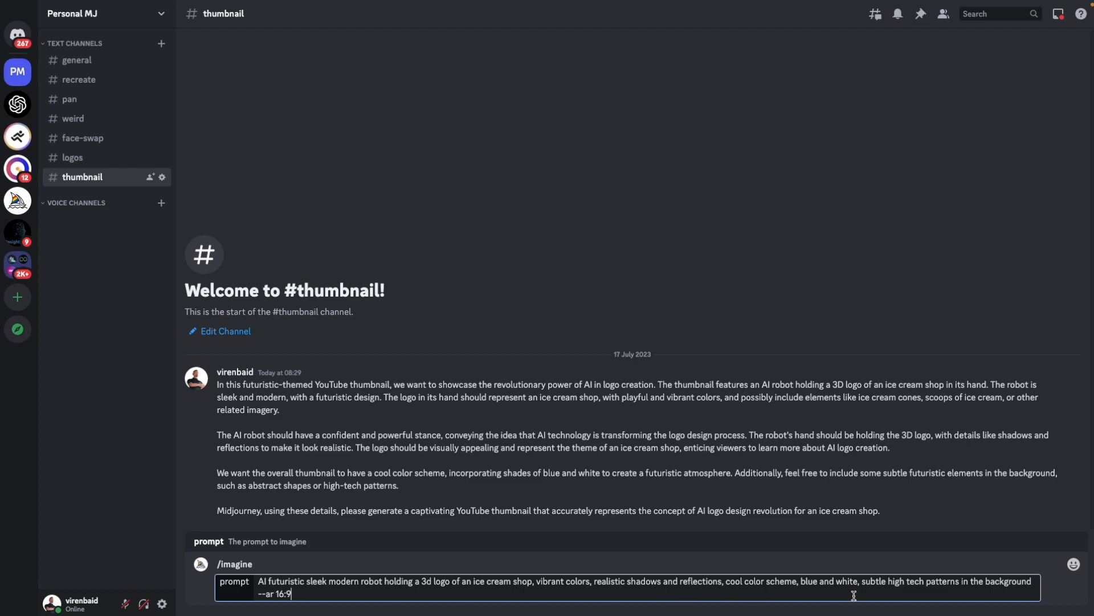
{"action": "mouse_move", "coordinate": [623, 554]}
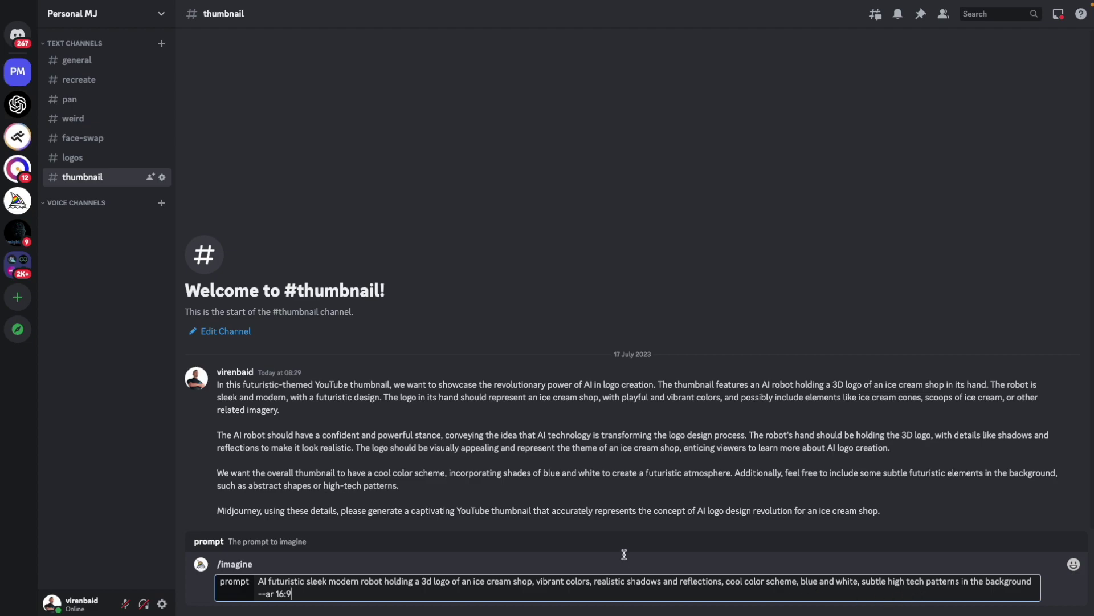
{"action": "mouse_move", "coordinate": [512, 584]}
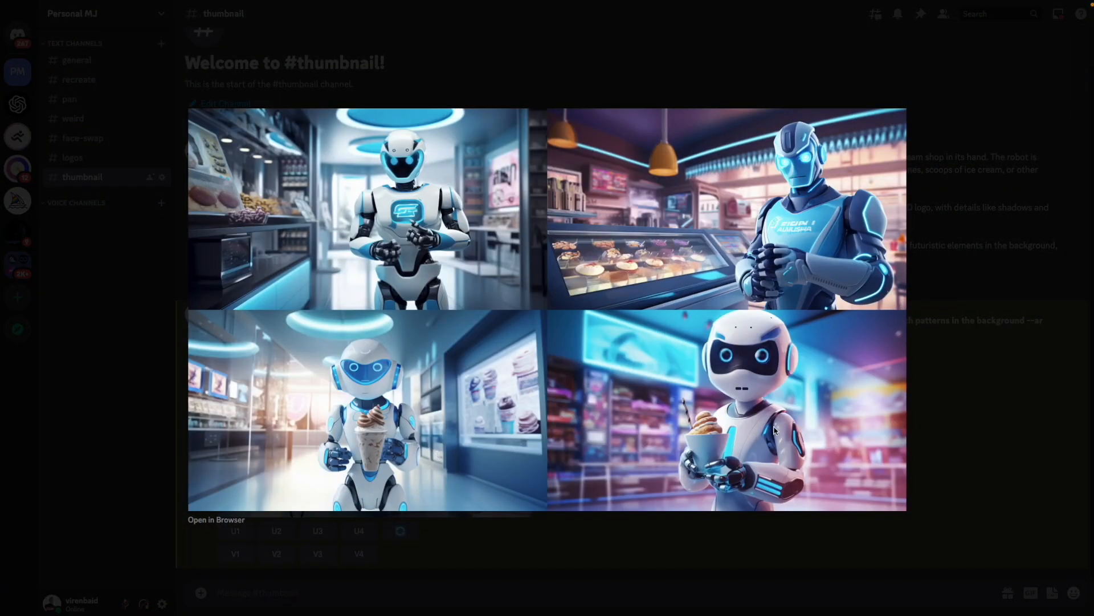
{"action": "mouse_move", "coordinate": [719, 436]}
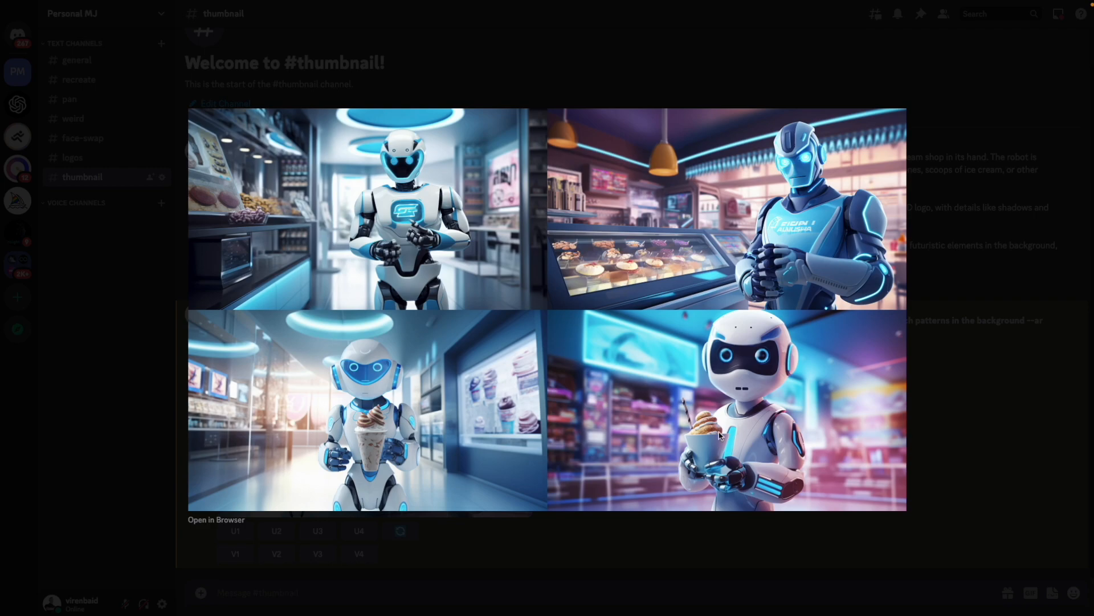
{"action": "mouse_move", "coordinate": [735, 388]}
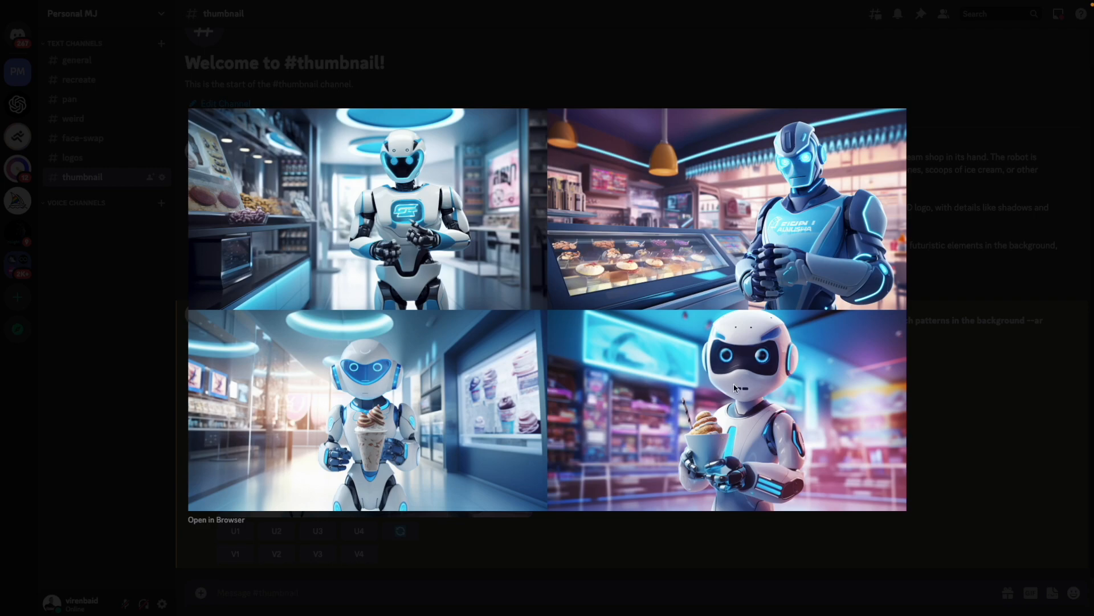
{"action": "mouse_move", "coordinate": [634, 239]}
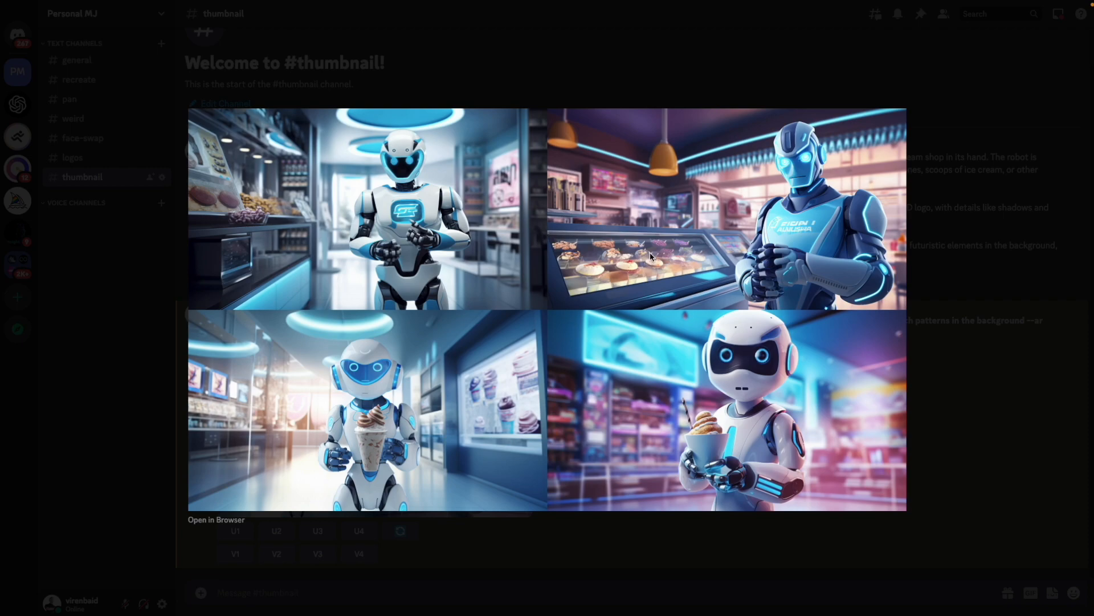
{"action": "mouse_move", "coordinate": [963, 424]}
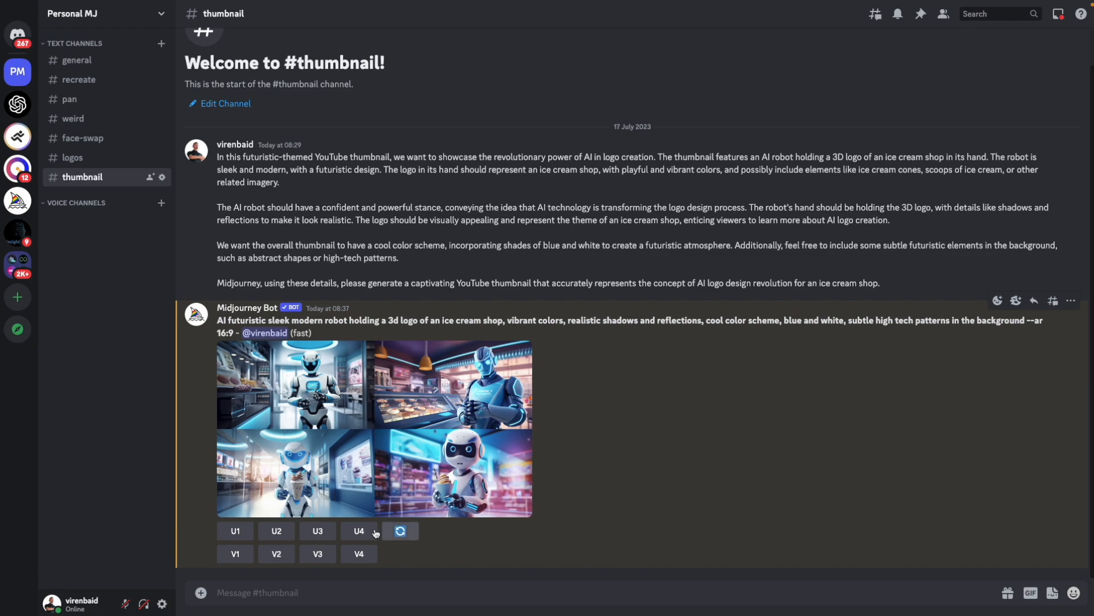
- Upscale the fourth robot ice-cream-shop image with U4
{"action": "left_click", "coordinate": [358, 531]}
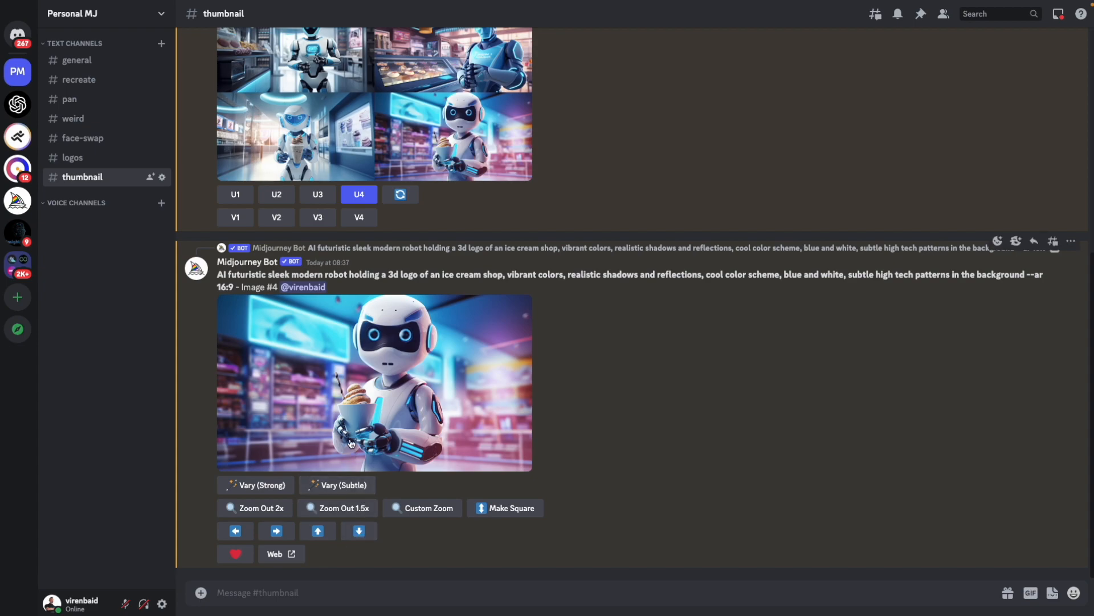
{"action": "mouse_move", "coordinate": [257, 436]}
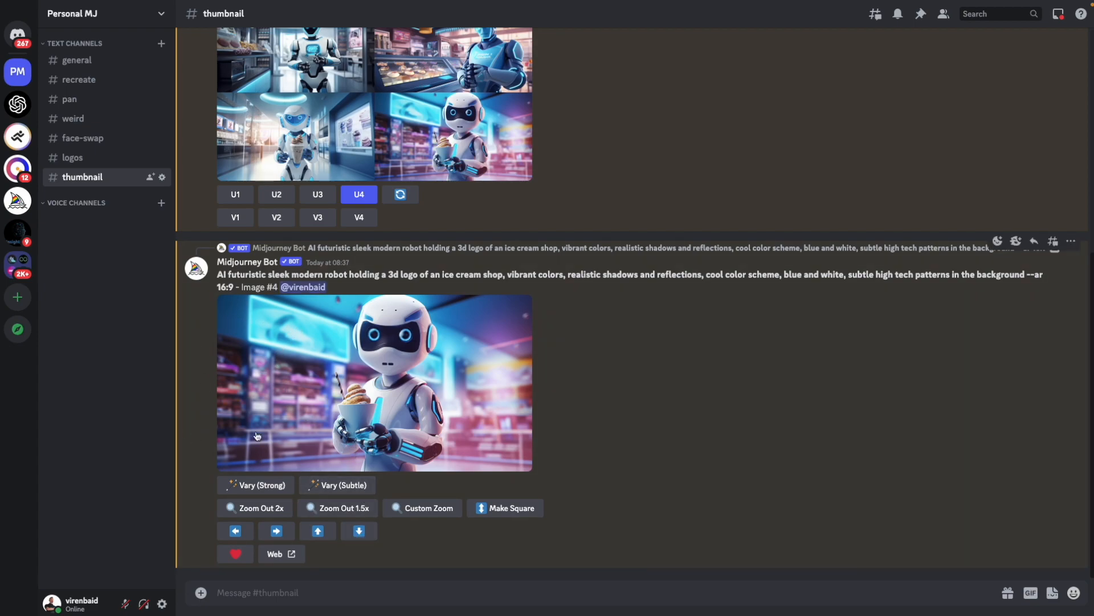
{"action": "mouse_move", "coordinate": [249, 524]}
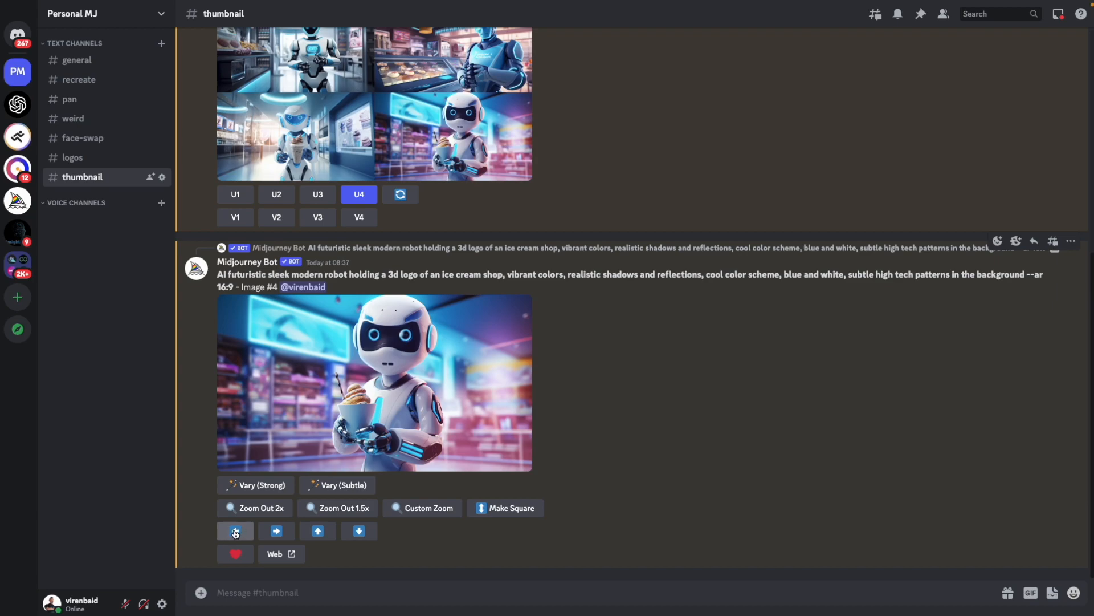
- Pan the upscaled robot image left, upscale the fourth result, and copy it
{"action": "left_click", "coordinate": [236, 531]}
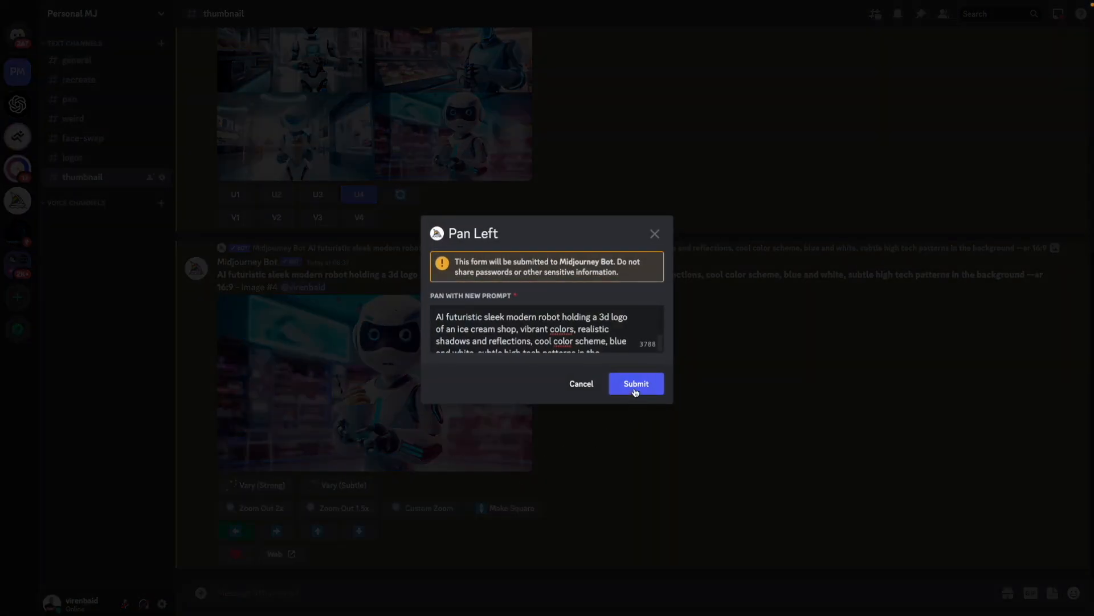
{"action": "left_click", "coordinate": [634, 383]}
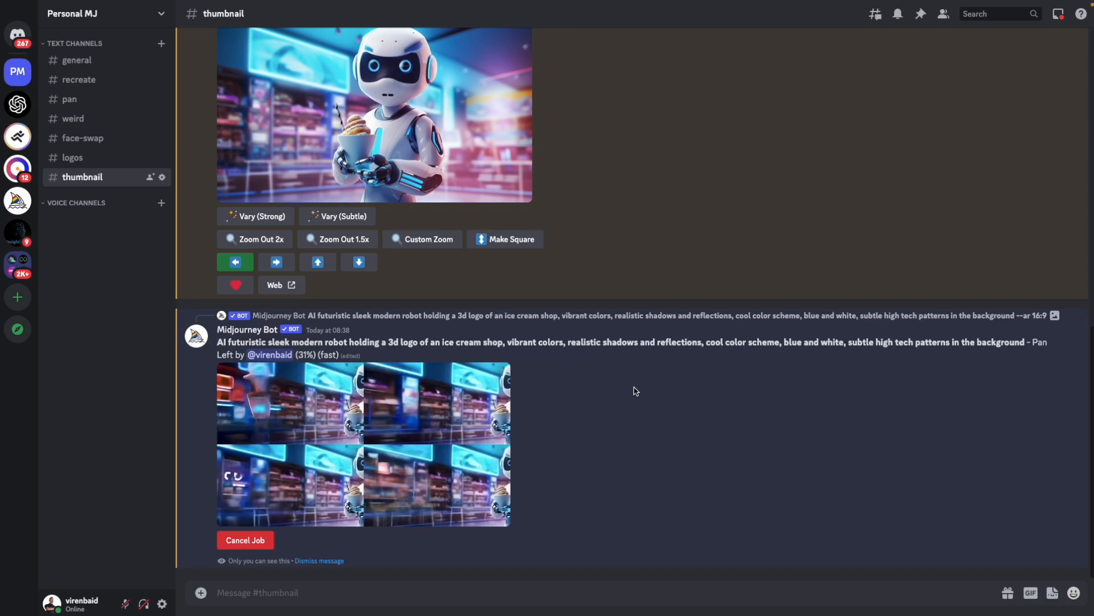
{"action": "left_click", "coordinate": [363, 444]}
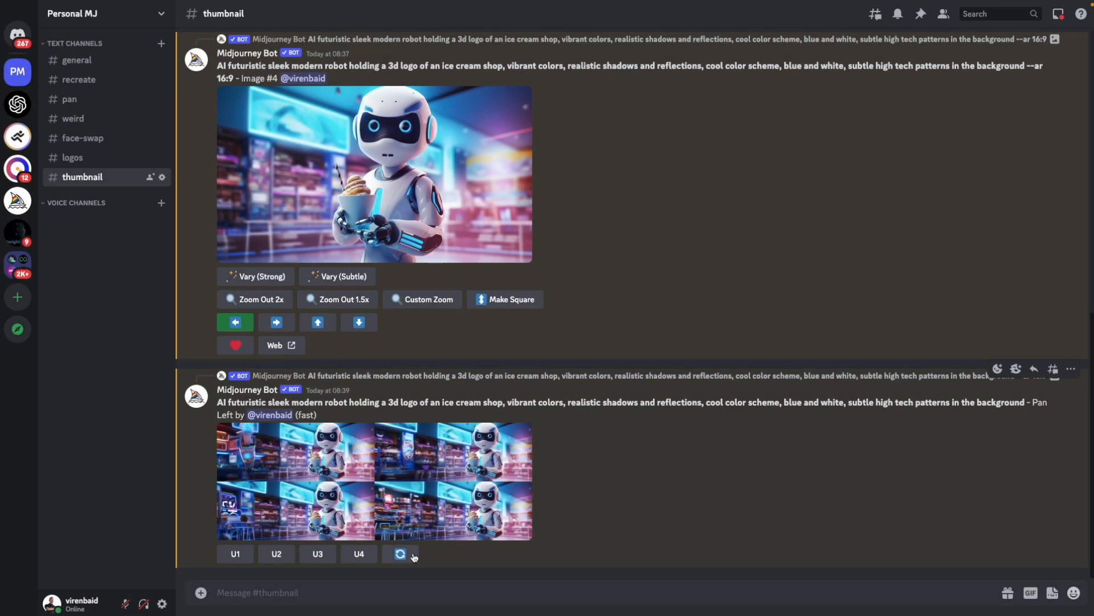
{"action": "left_click", "coordinate": [358, 553]}
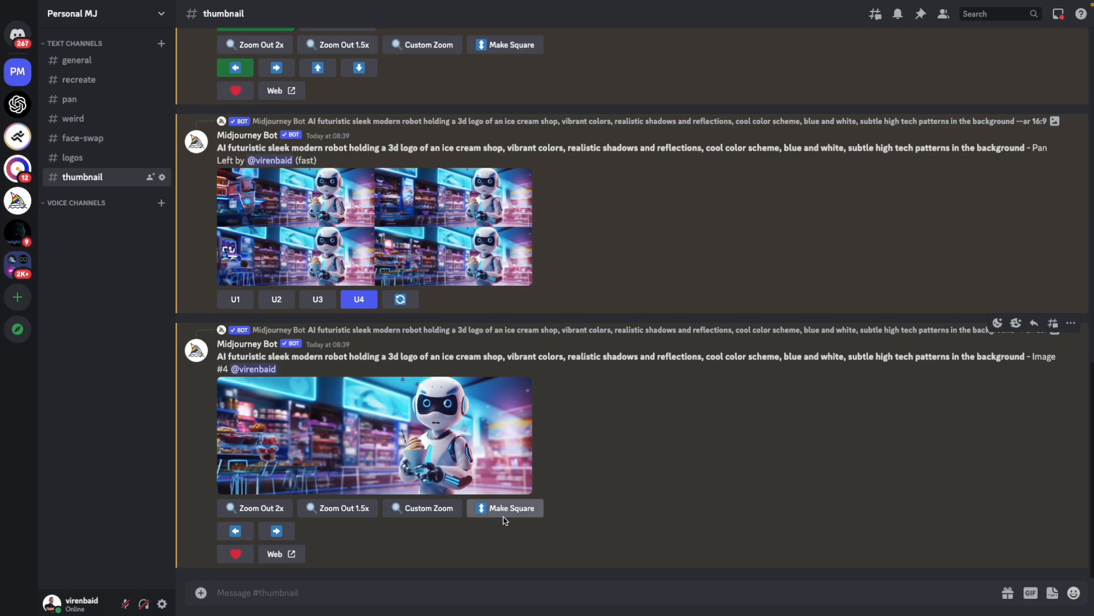
{"action": "right_click", "coordinate": [373, 435]}
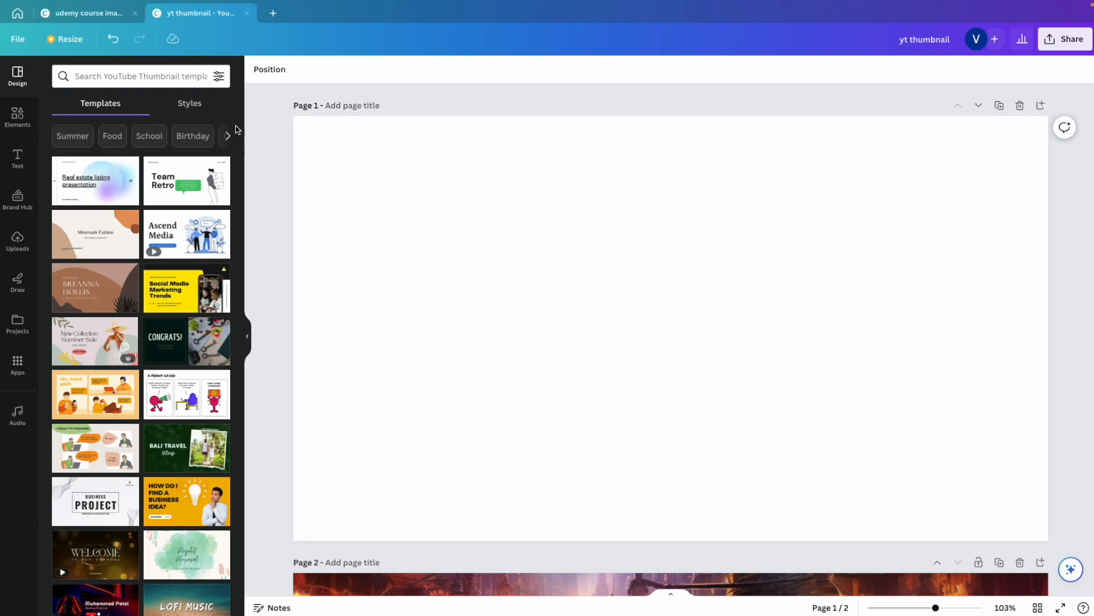
- Paste the panned robot image onto page 1 as a full-page background
{"action": "left_click", "coordinate": [628, 314]}
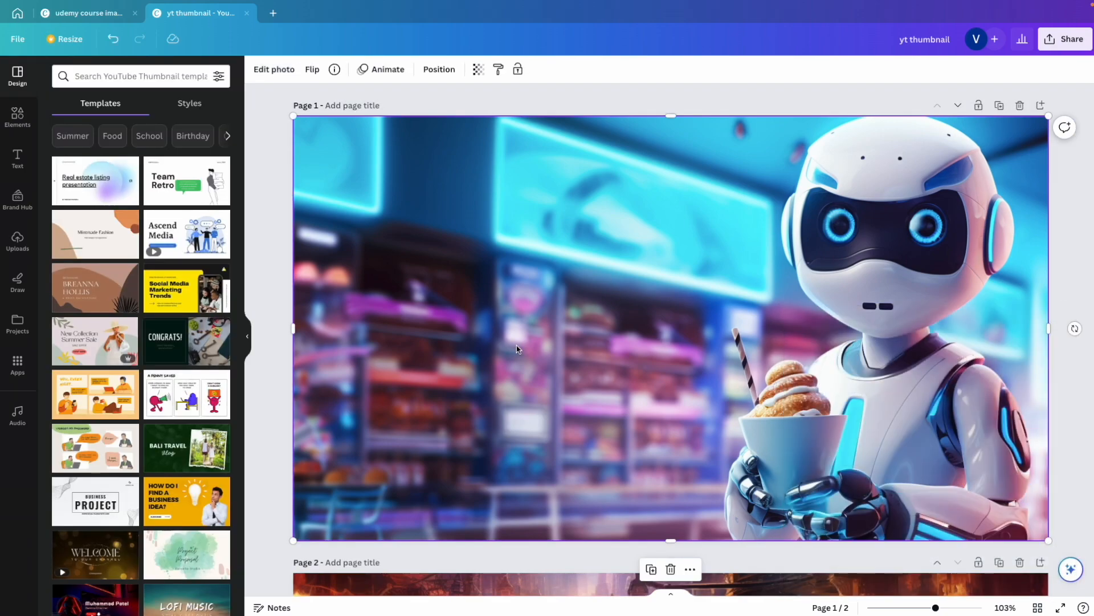
{"action": "scroll", "scroll_direction": "down", "scroll_amount": 3}
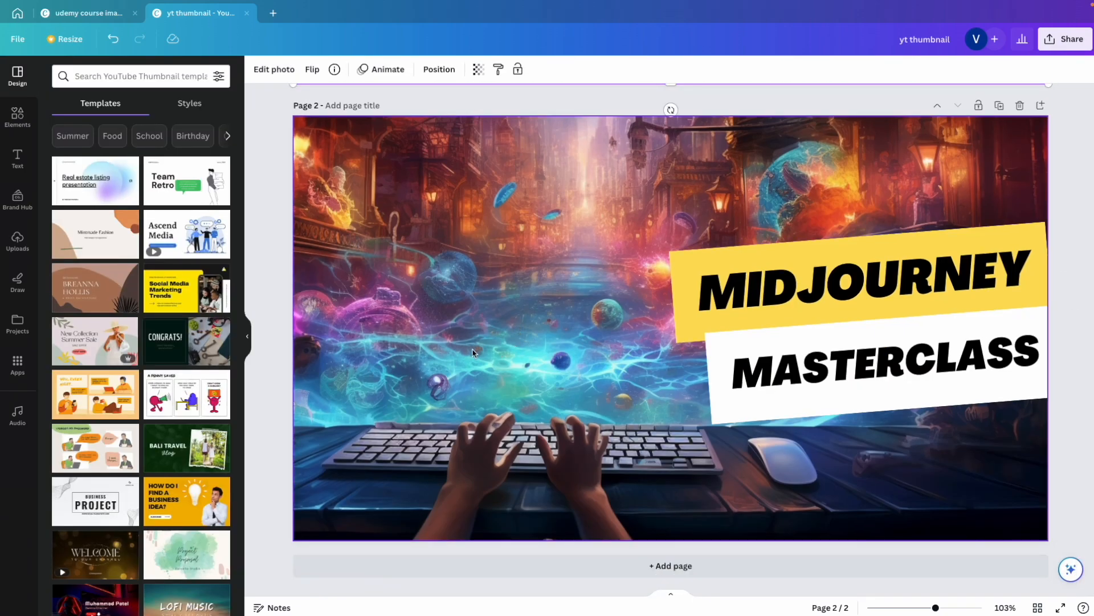
- Copy the MIDJOURNEY MASTERCLASS yellow and white banners from page 2 onto page 1
{"action": "scroll", "scroll_direction": "up", "scroll_amount": 3}
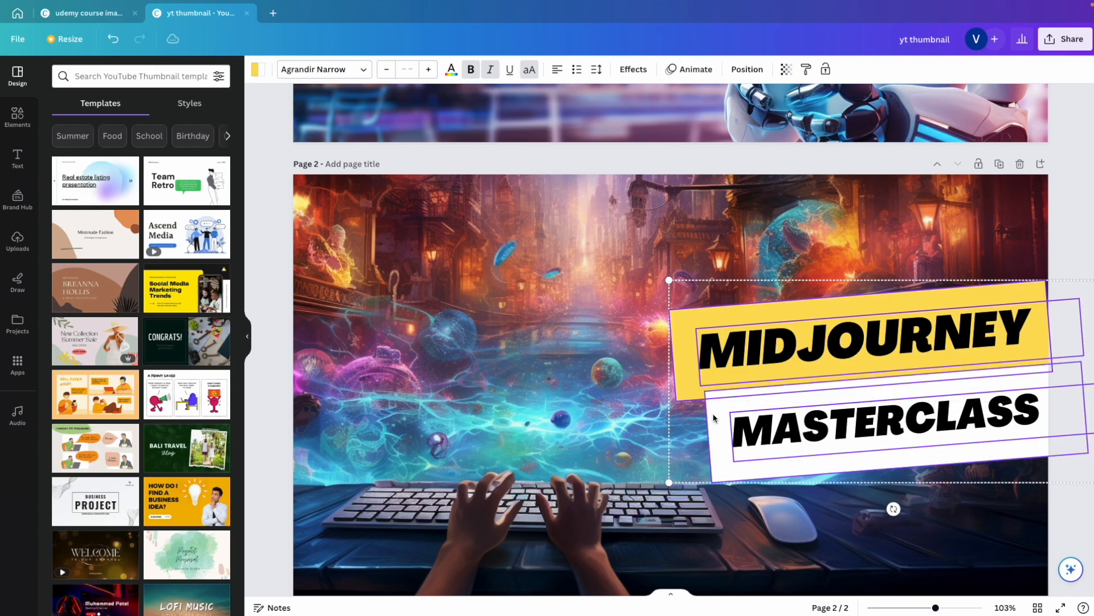
{"action": "scroll", "scroll_direction": "up", "scroll_amount": 3}
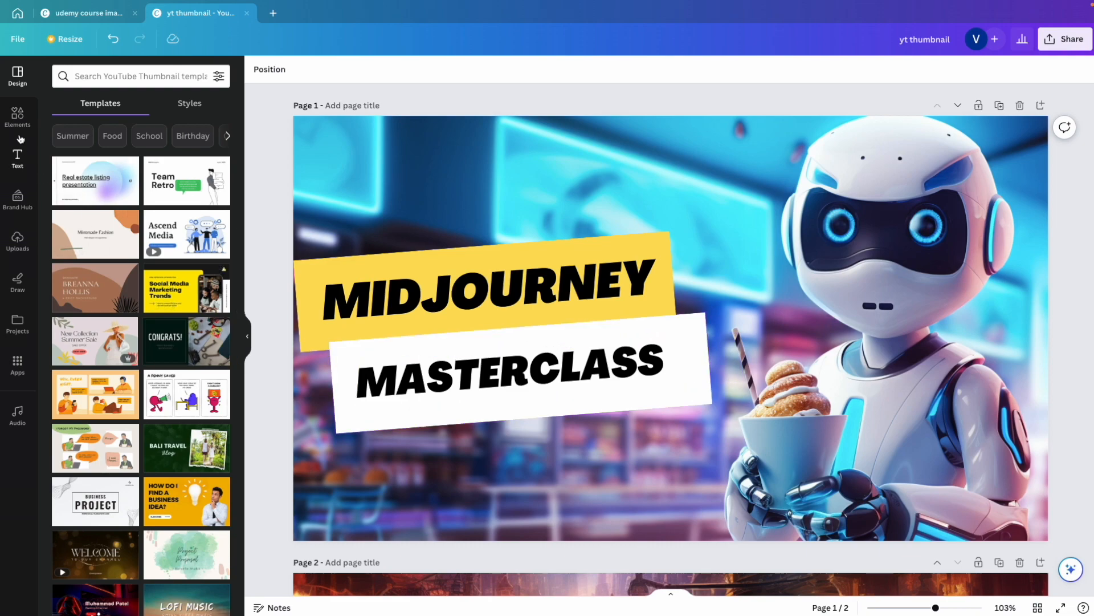
- Retype the banners as 'CREATE LOGOS' and 'USING AI', then open Share options
{"action": "scroll", "scroll_direction": "down", "scroll_amount": 3}
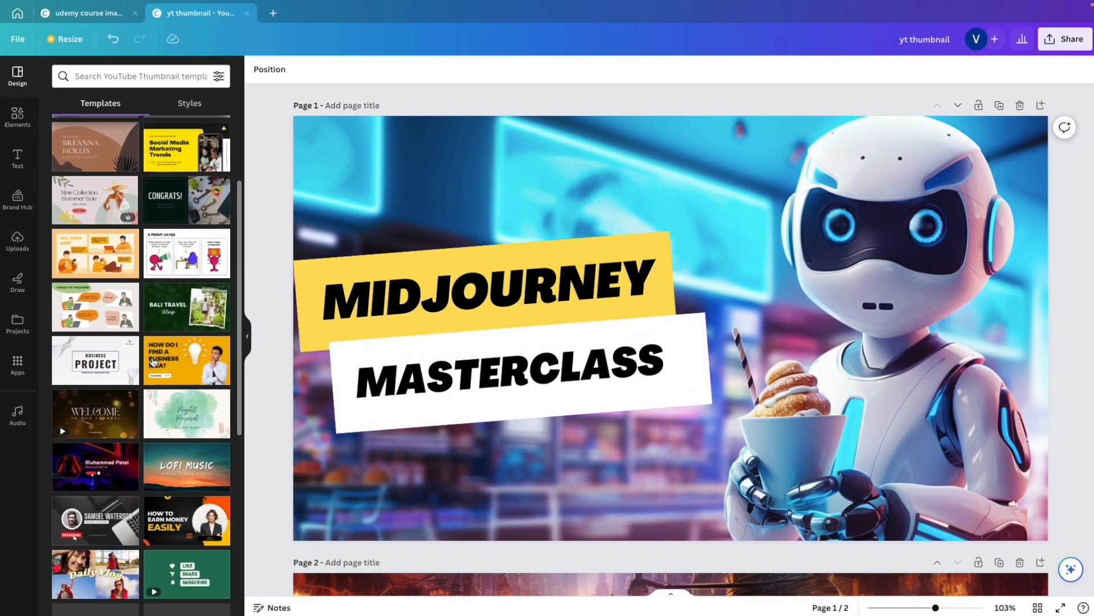
{"action": "scroll", "scroll_direction": "down", "scroll_amount": 3}
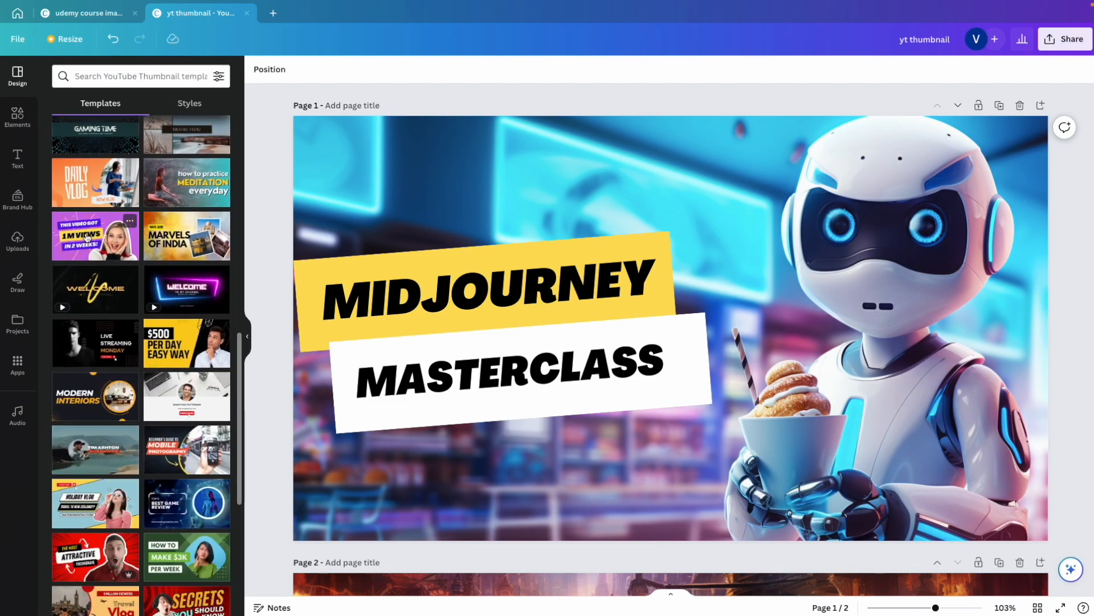
{"action": "left_click", "coordinate": [441, 380]}
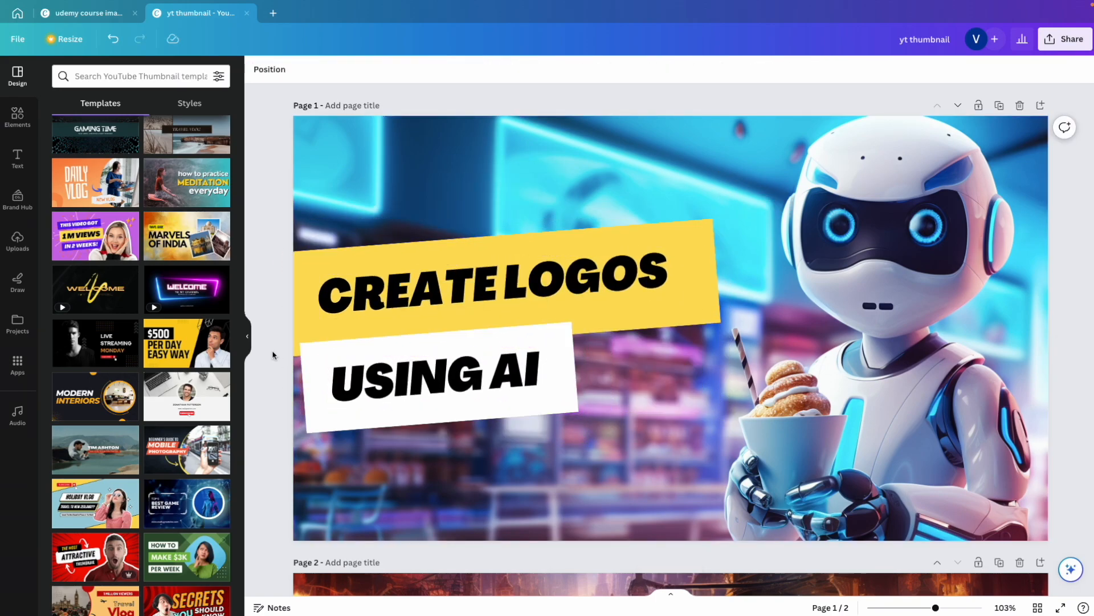
{"action": "mouse_move", "coordinate": [1064, 39]}
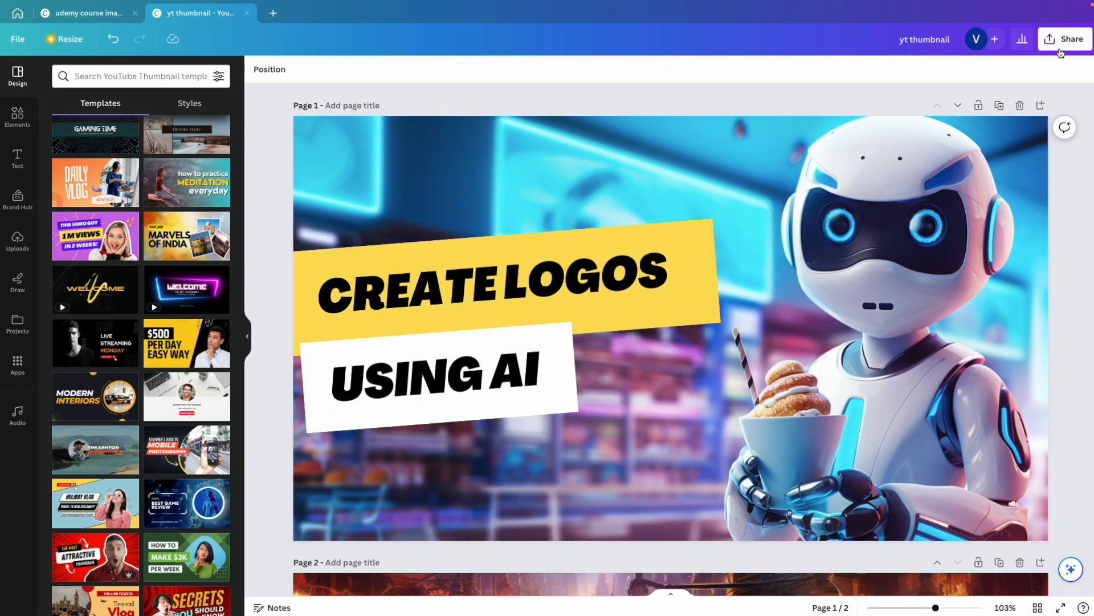
{"action": "left_click", "coordinate": [1063, 39]}
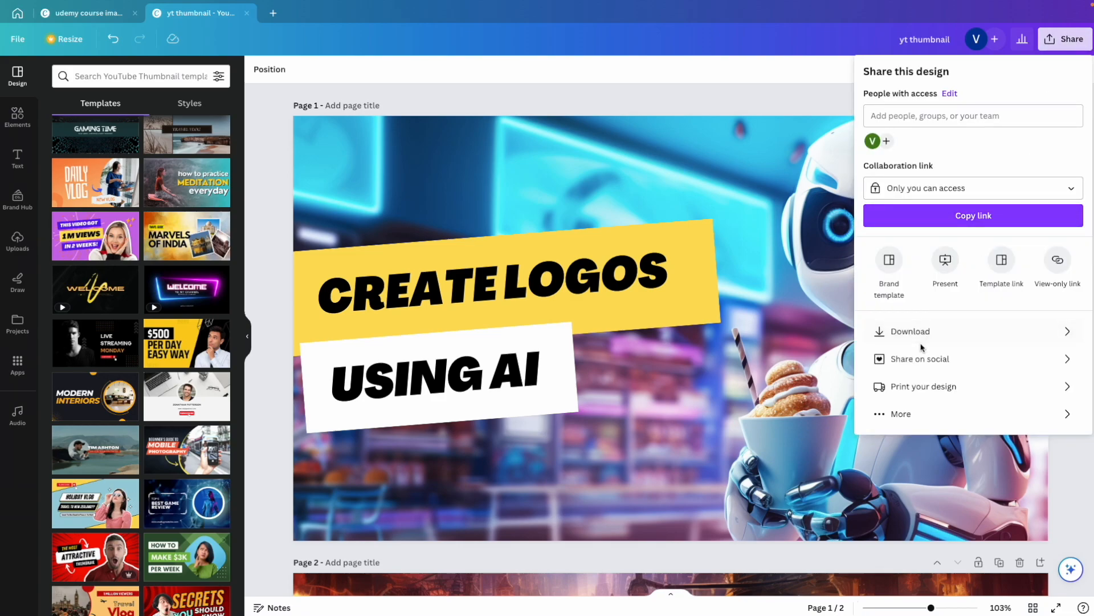